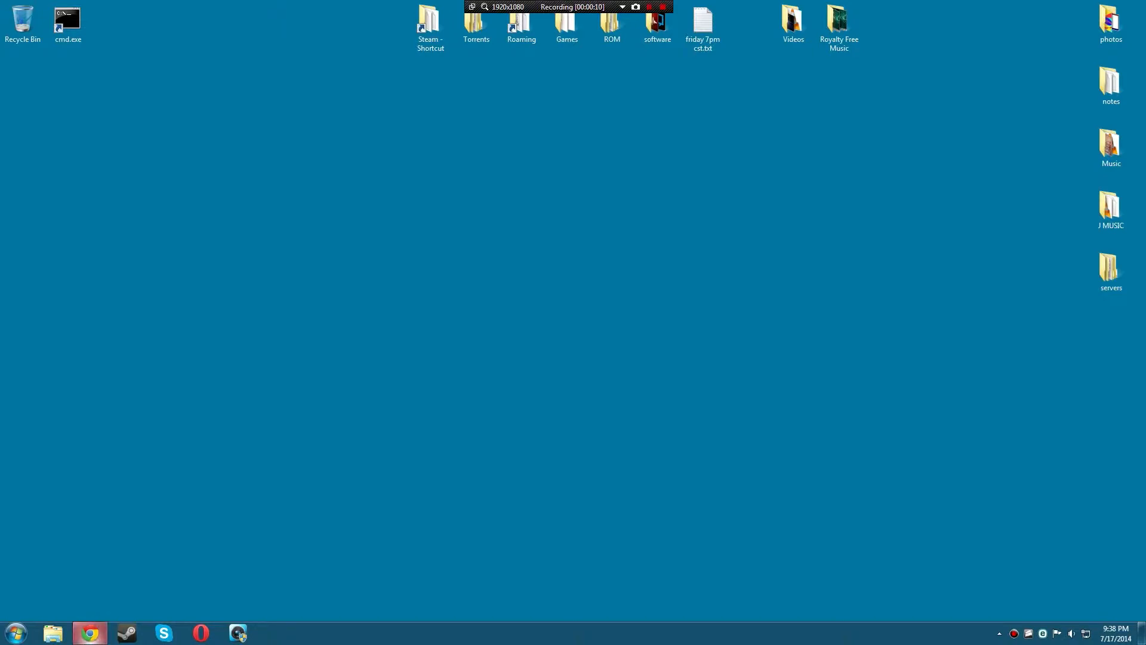
- Search Google for 'obs' in Chrome, bringing up the Open Broadcaster Software site first
left_click(90, 633)
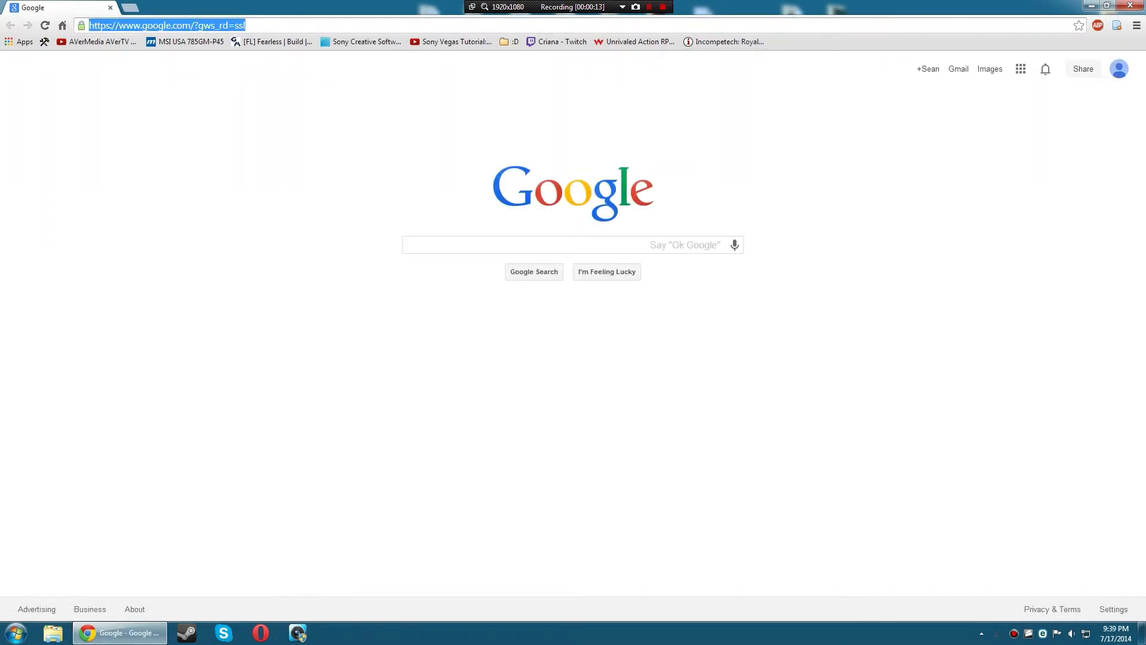
type("obs")
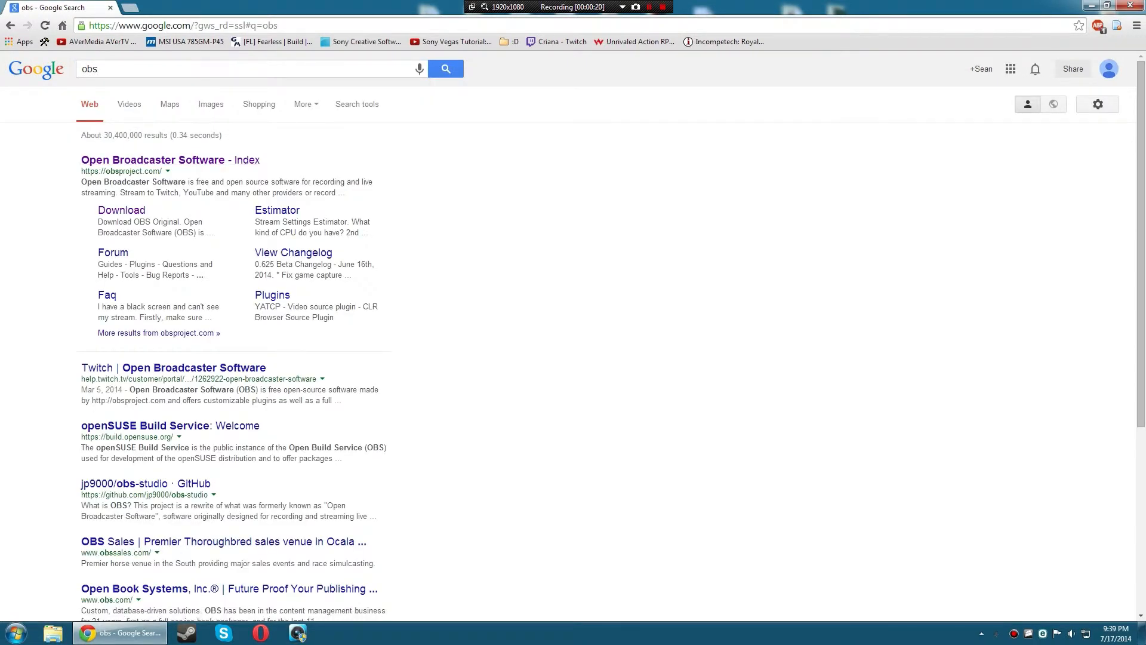
- Save OBS_0_625b_Installer.exe from the OBS download page to the desktop
left_click(169, 159)
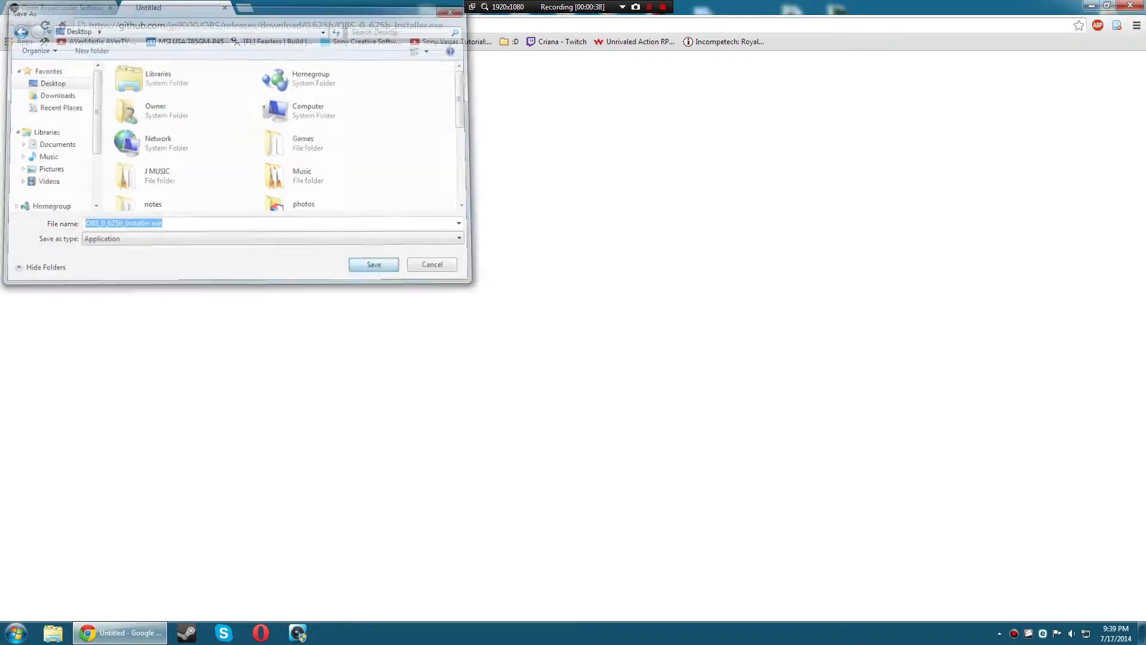
left_click(372, 264)
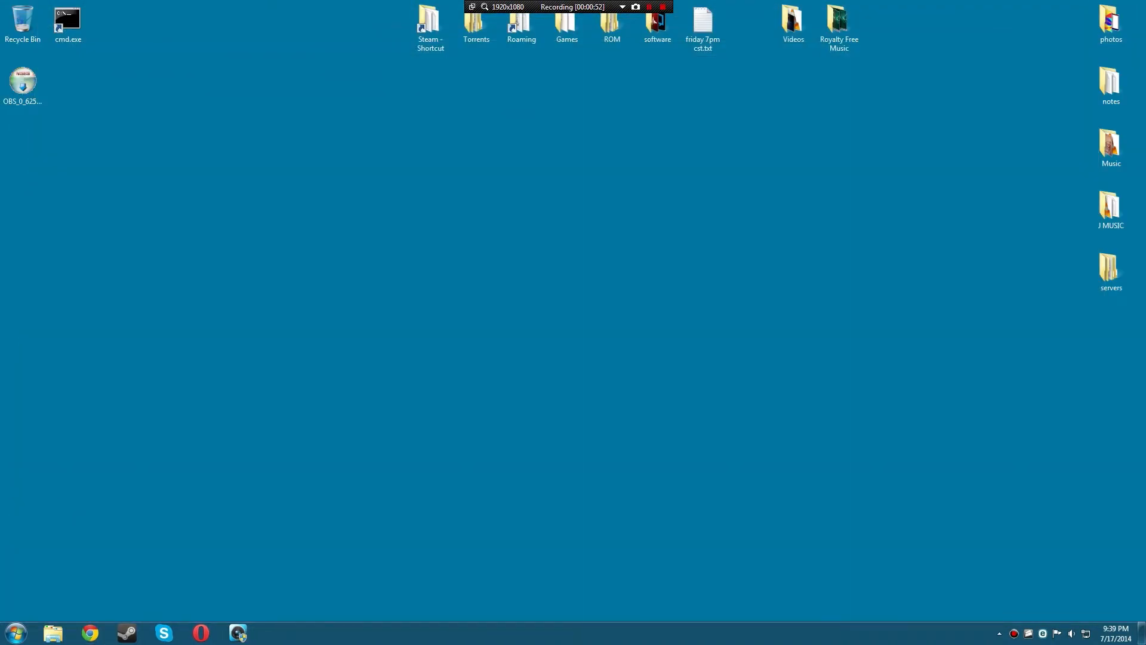
mouse_move(23, 79)
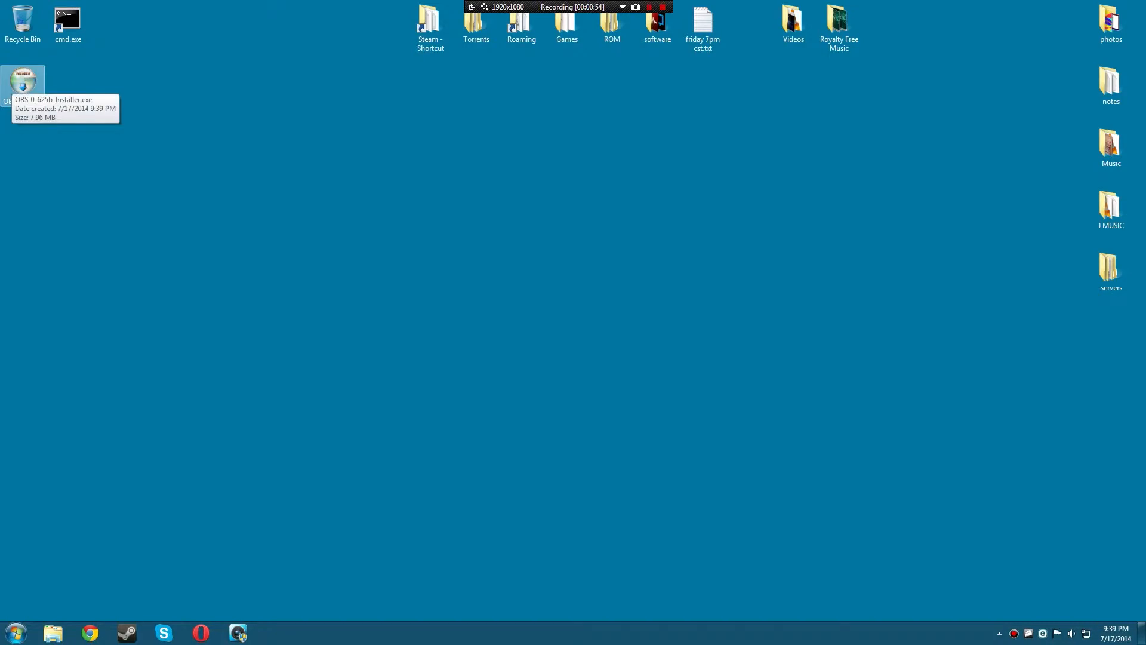
- Run the installer, accept the license, and finish installing OBS 0.625b with a desktop shortcut
right_click(24, 79)
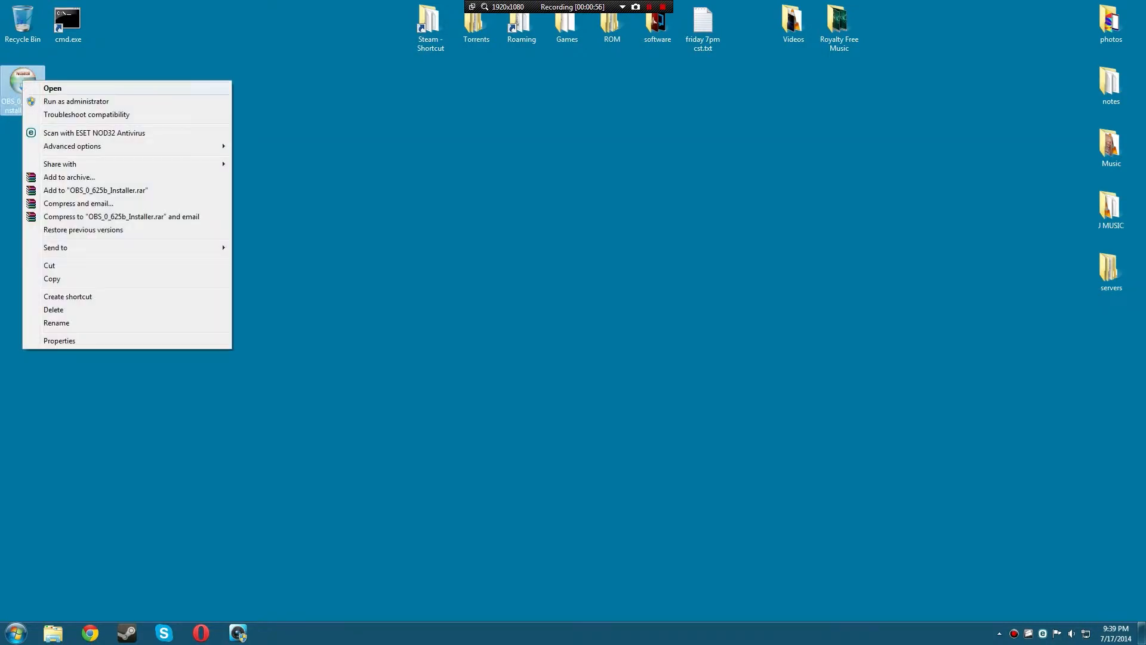
left_click(52, 87)
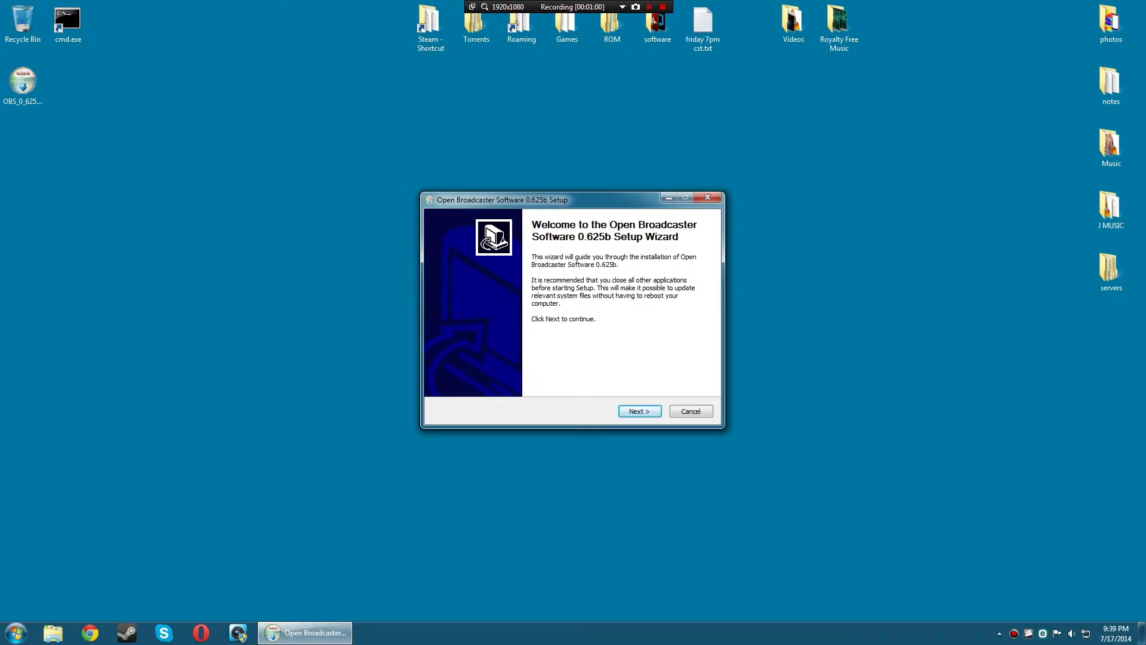
left_click(637, 411)
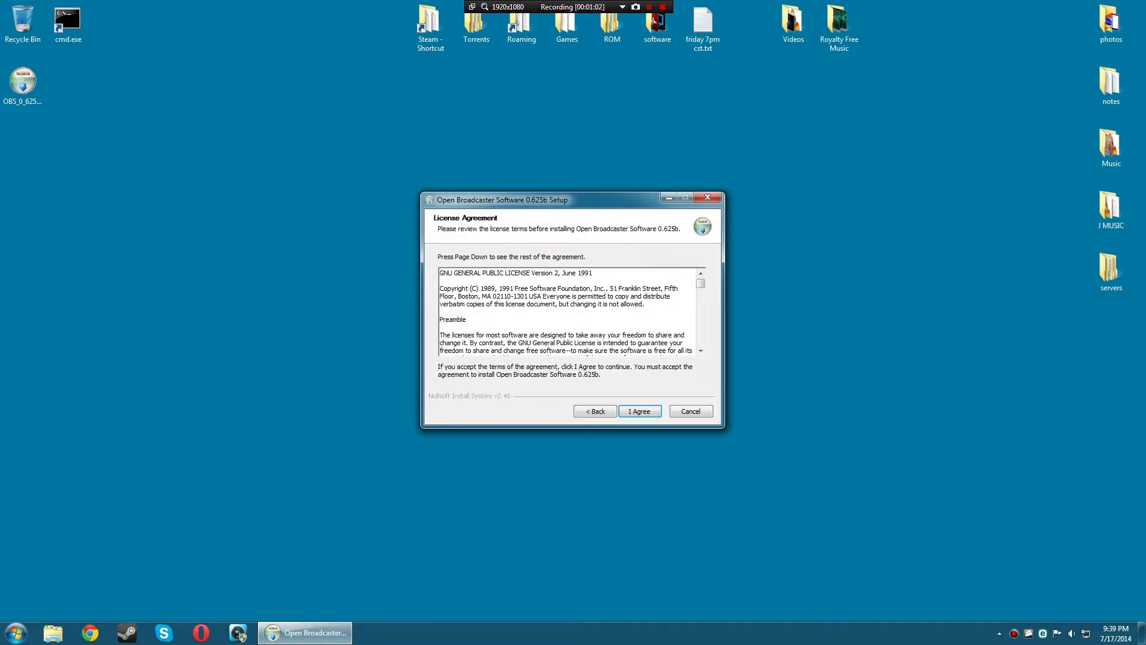
left_click(637, 410)
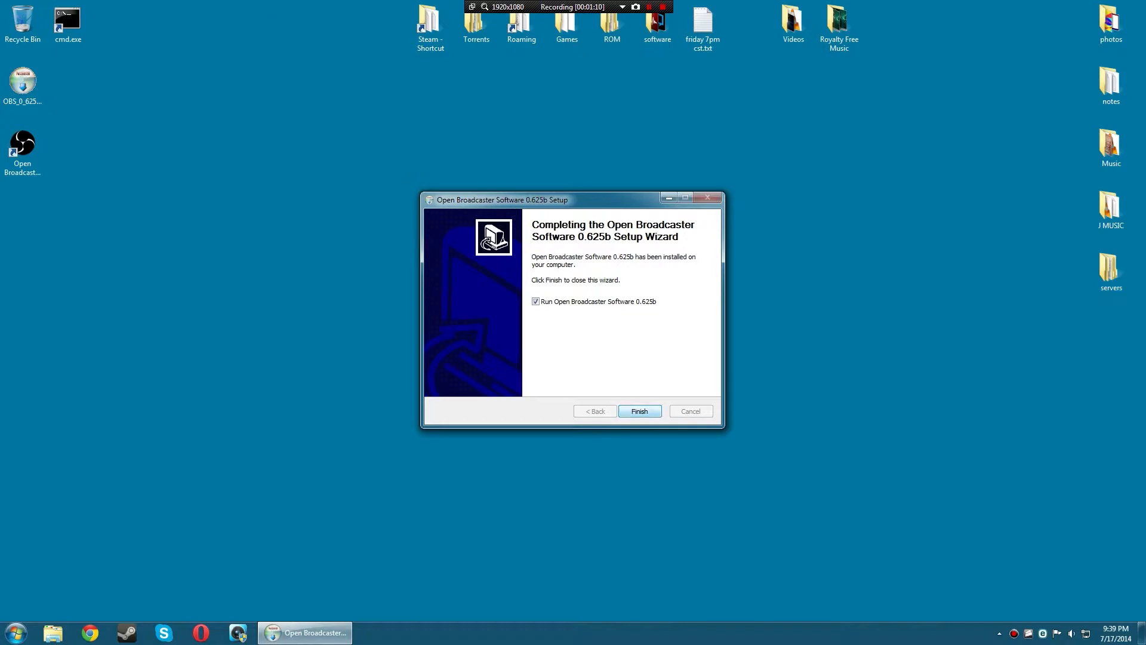
left_click(637, 409)
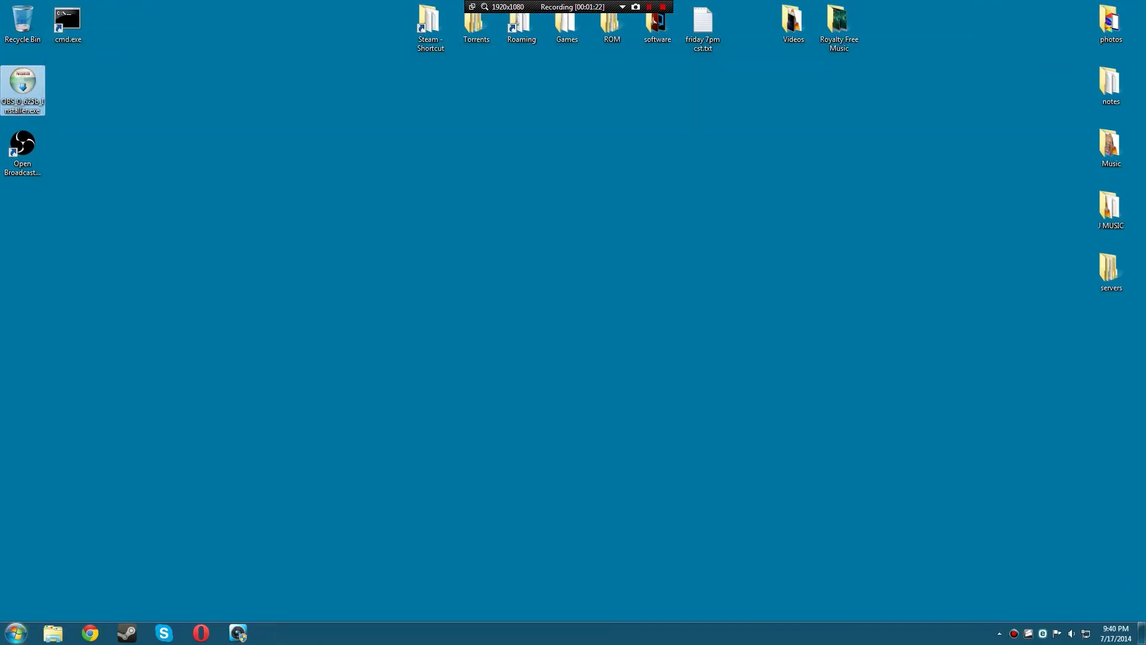
- Show All Programs in the Start menu and scroll to the Open Broadcaster Software folder
left_click(14, 633)
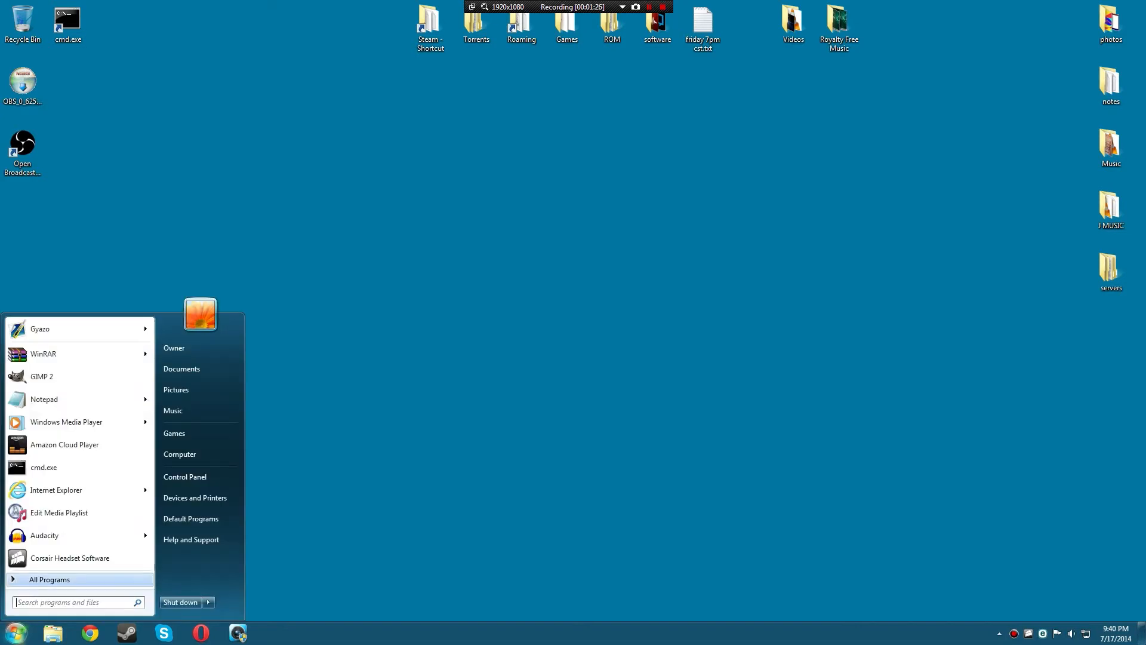
left_click(49, 579)
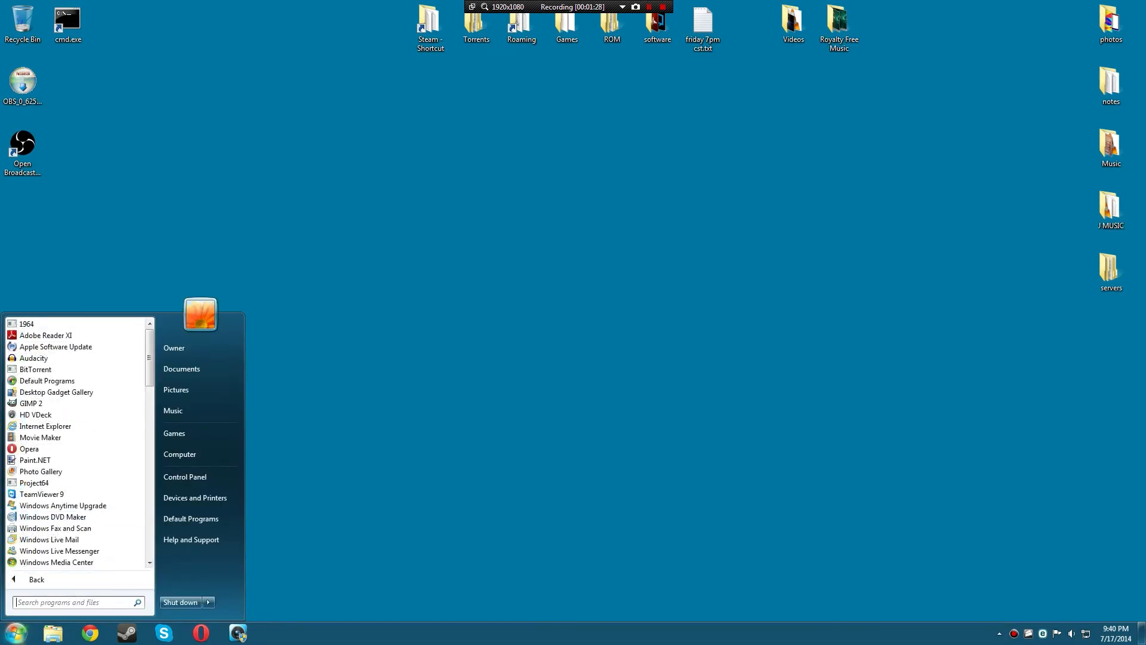
scroll("down", 3)
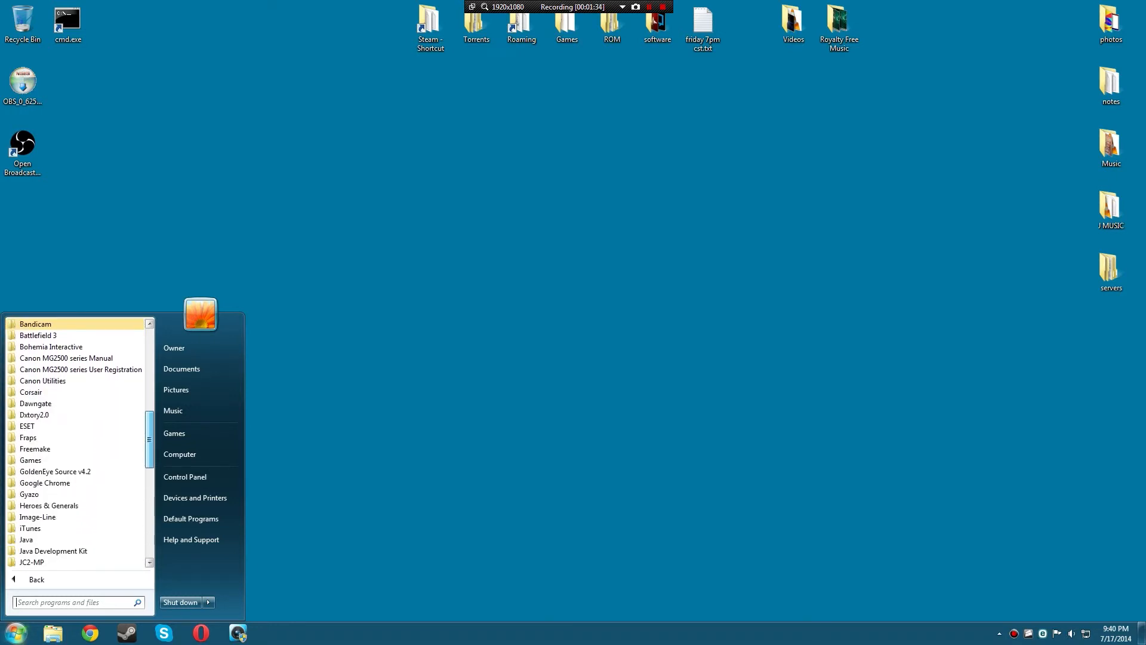
scroll("down", 3)
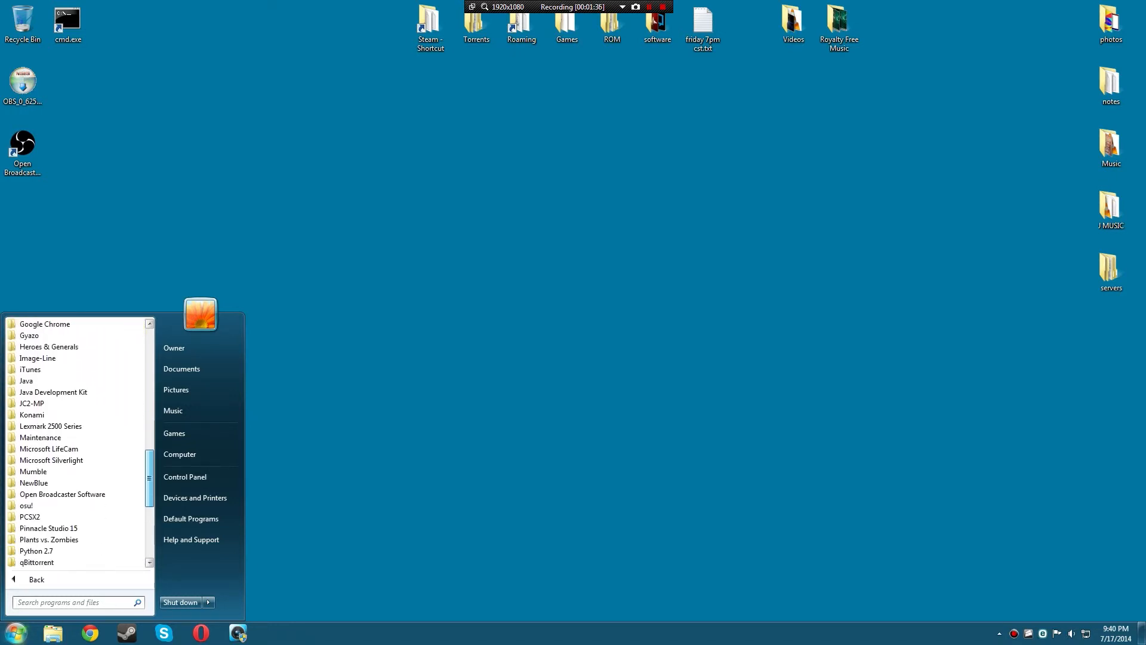
scroll("down", 3)
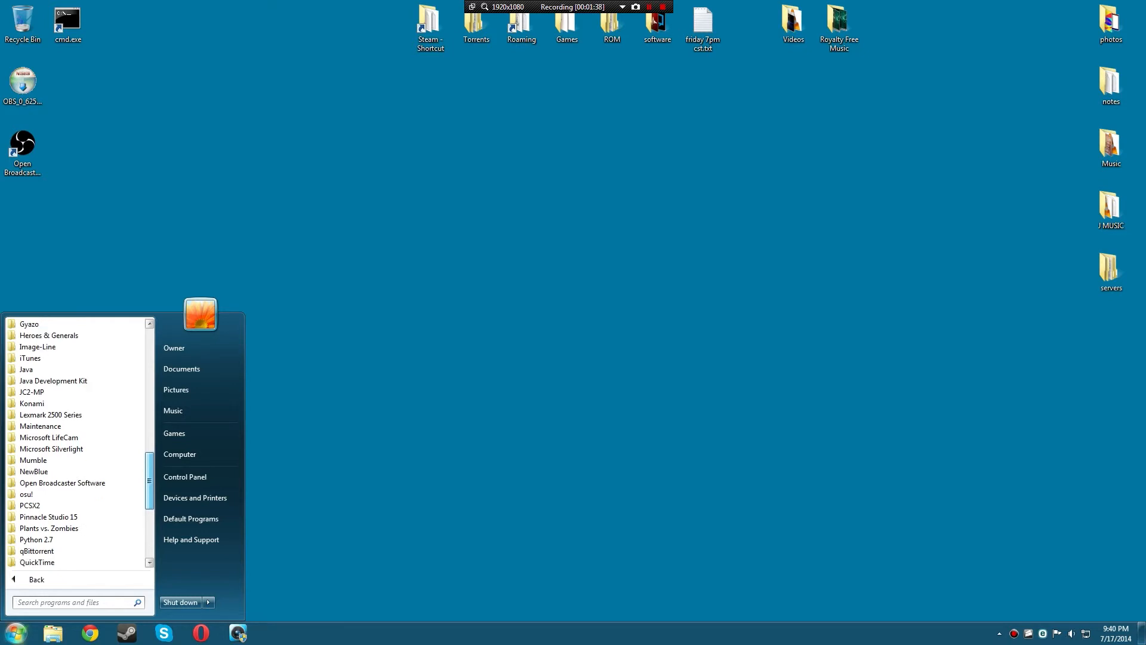
- Expand the Open Broadcaster Software folder to list its 32bit, 64bit and Uninstall entries
left_click(62, 482)
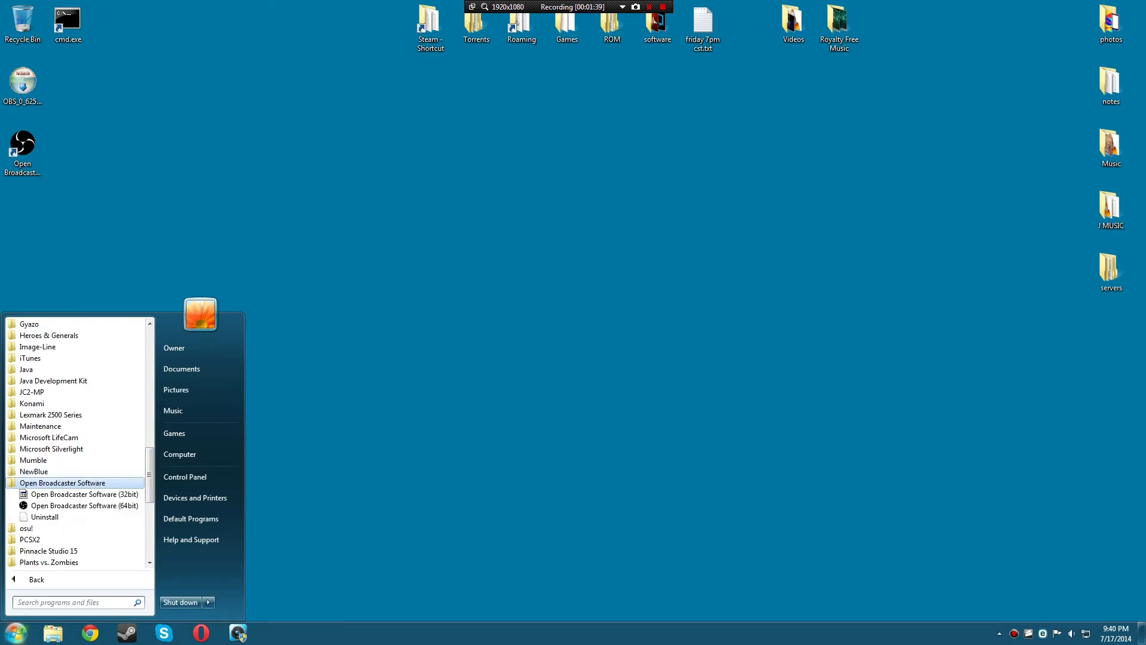
mouse_move(84, 492)
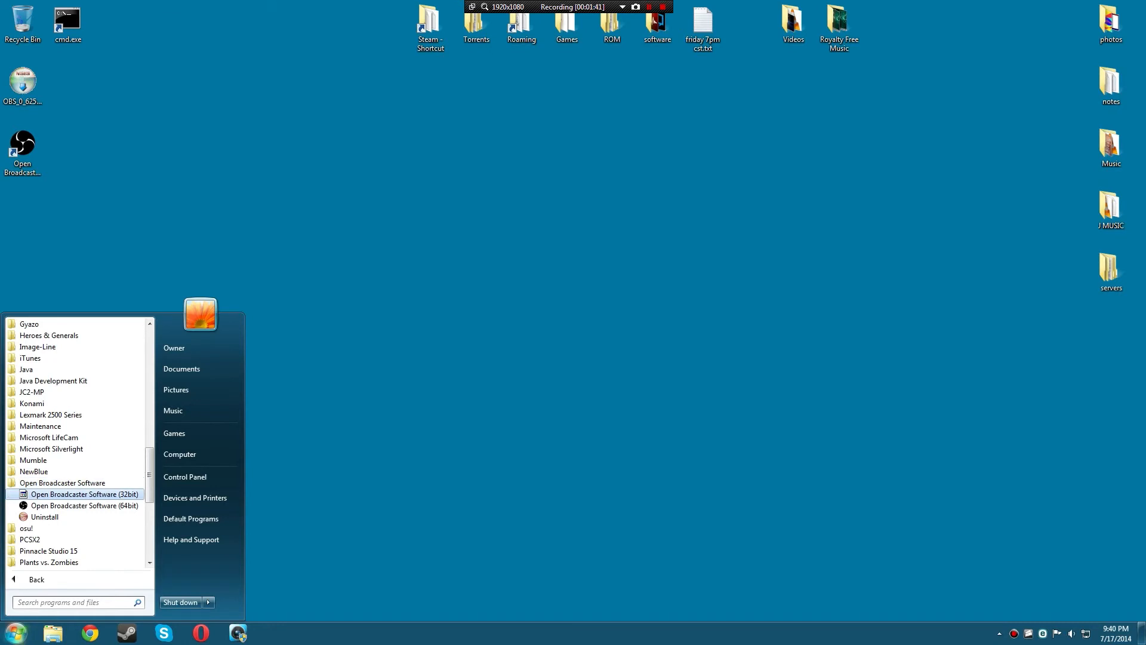
mouse_move(76, 505)
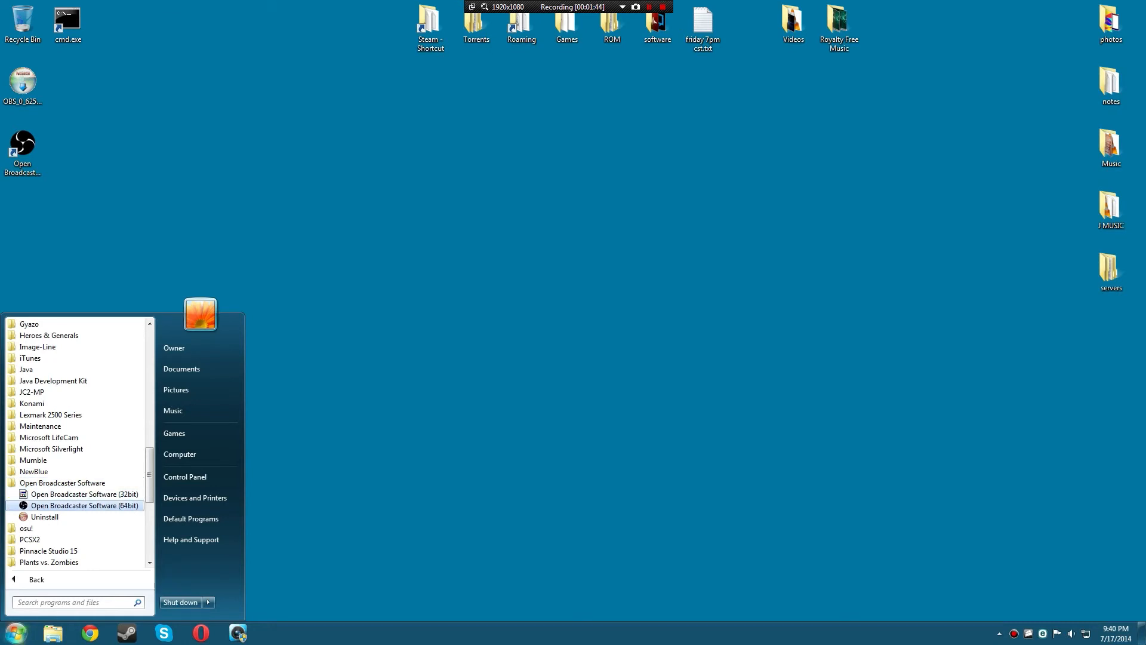
mouse_move(79, 493)
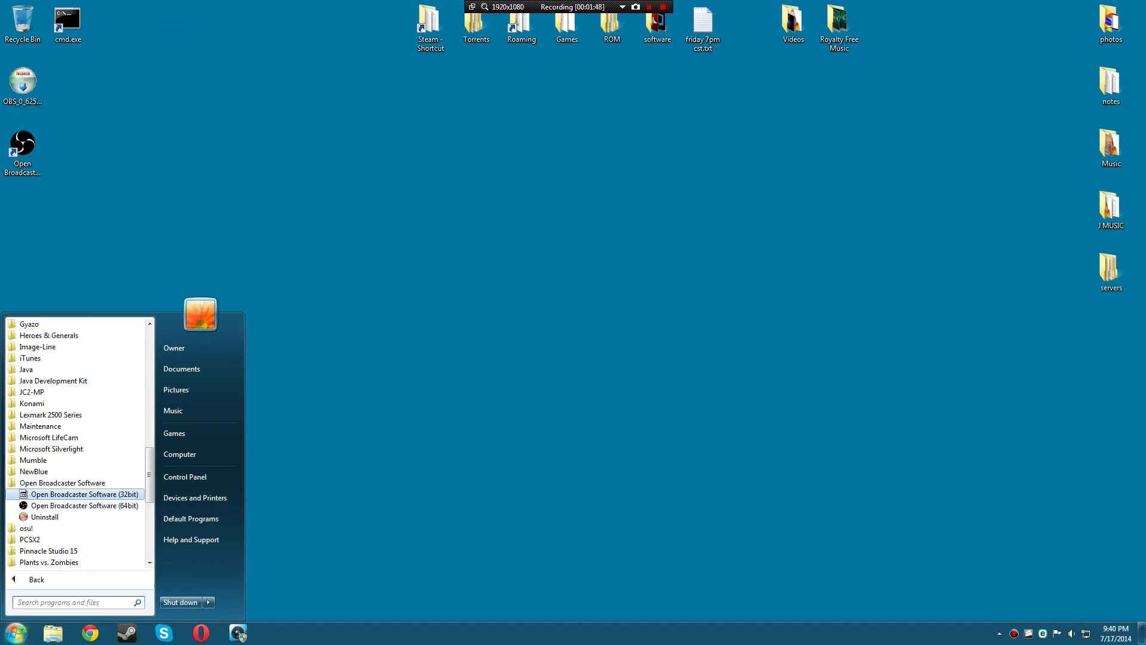
mouse_move(84, 505)
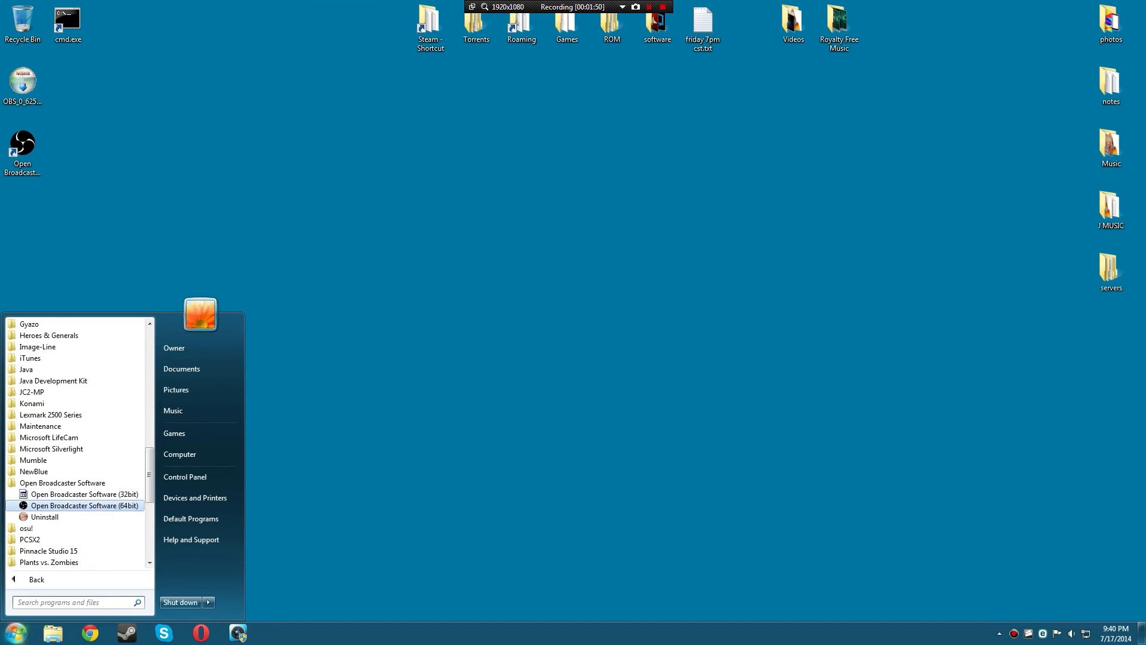
mouse_move(76, 493)
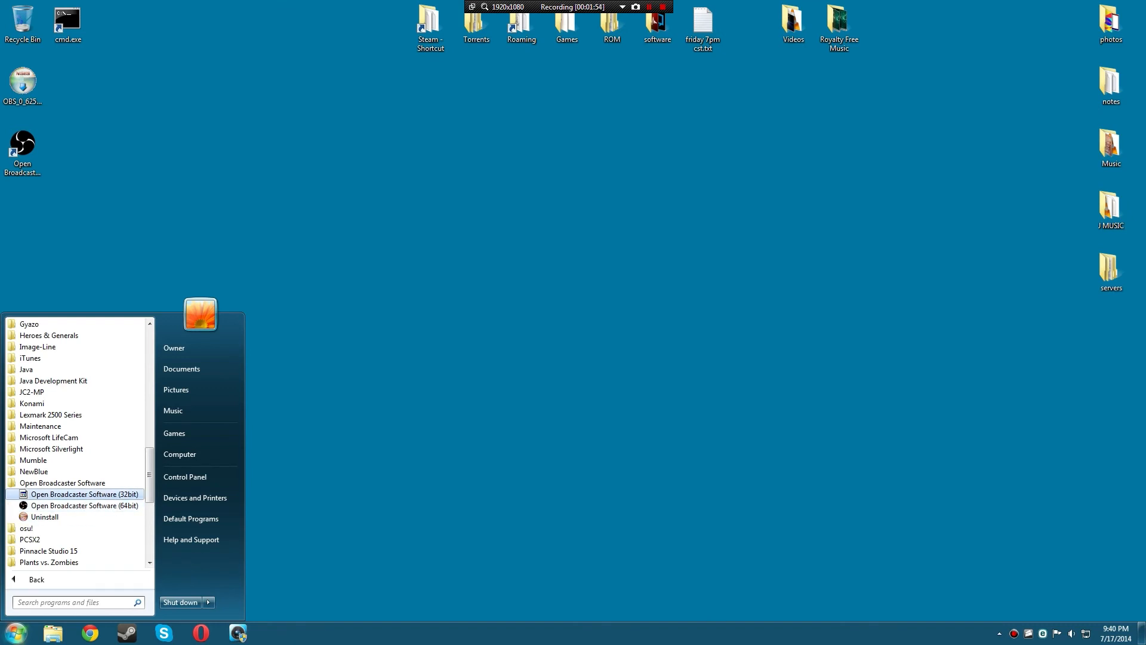